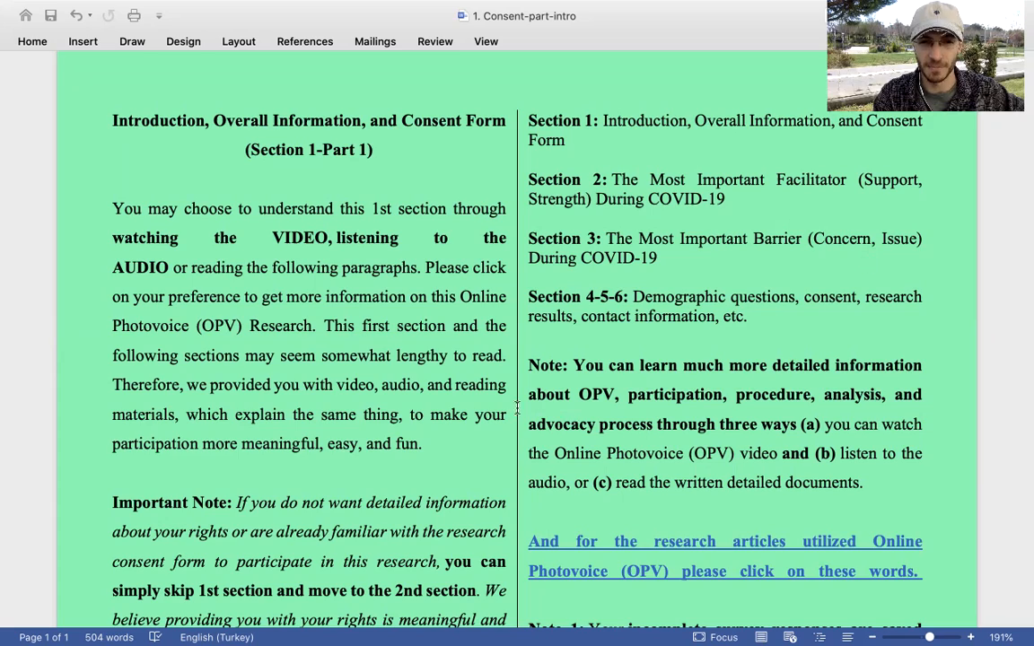
pyautogui.scroll(-3)
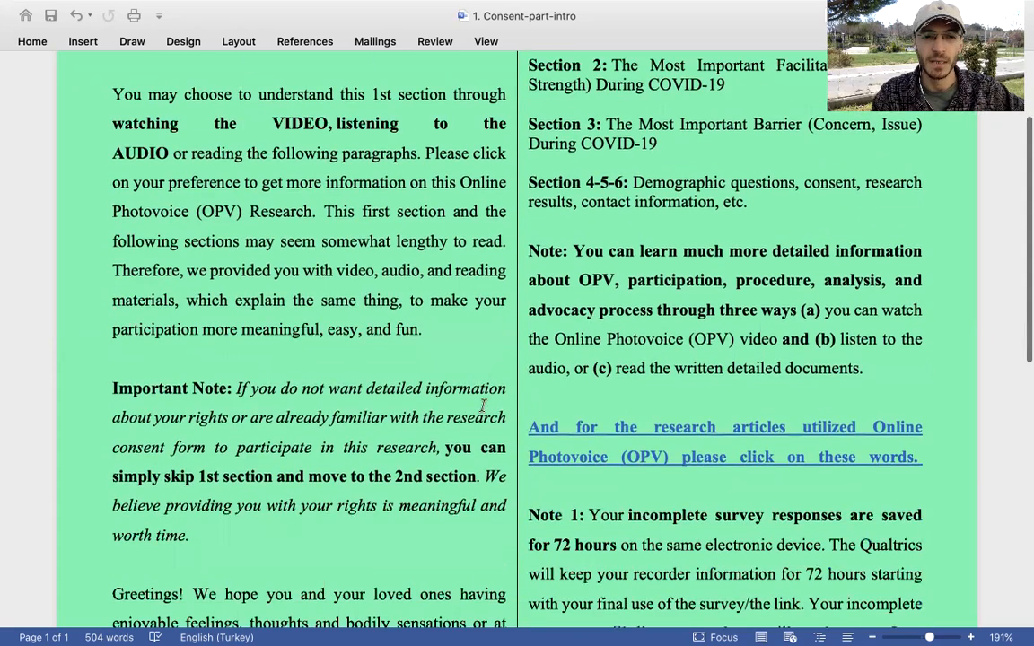
pyautogui.scroll(-3)
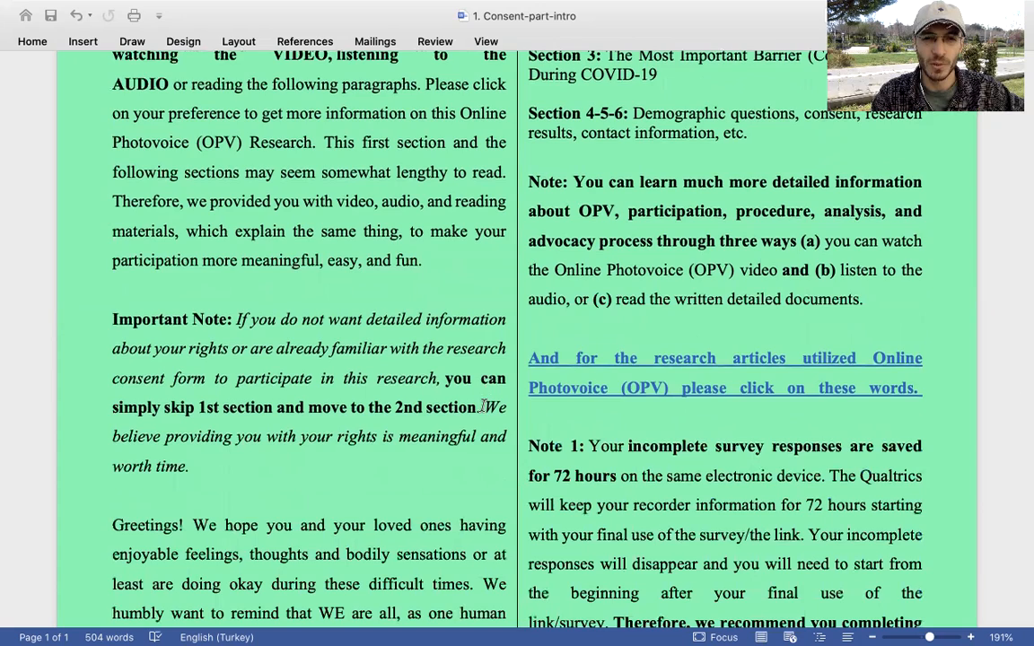
pyautogui.scroll(-3)
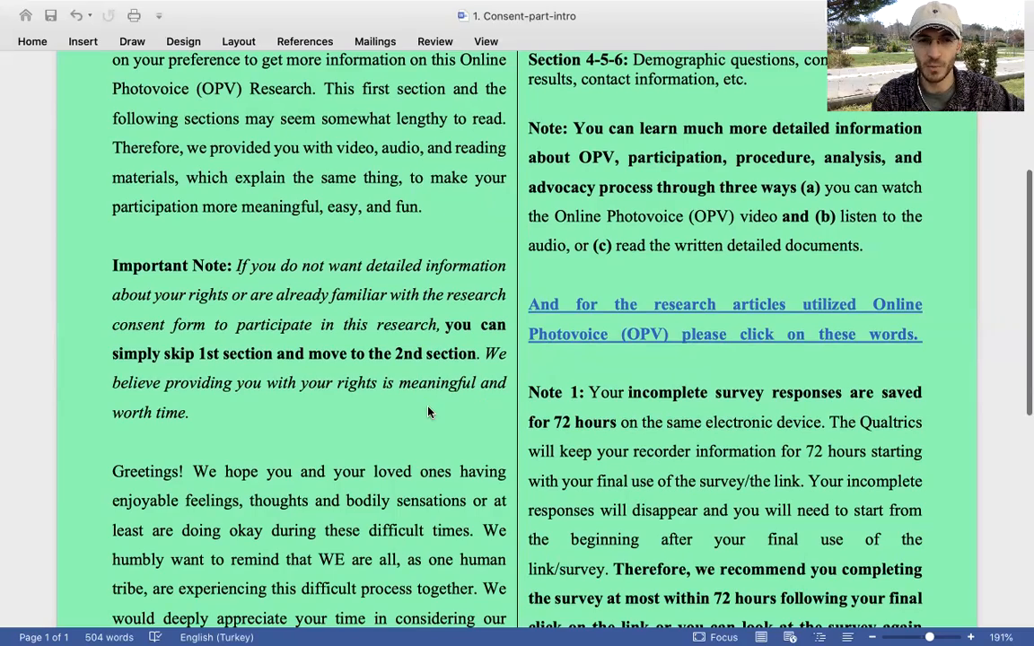
pyautogui.scroll(-3)
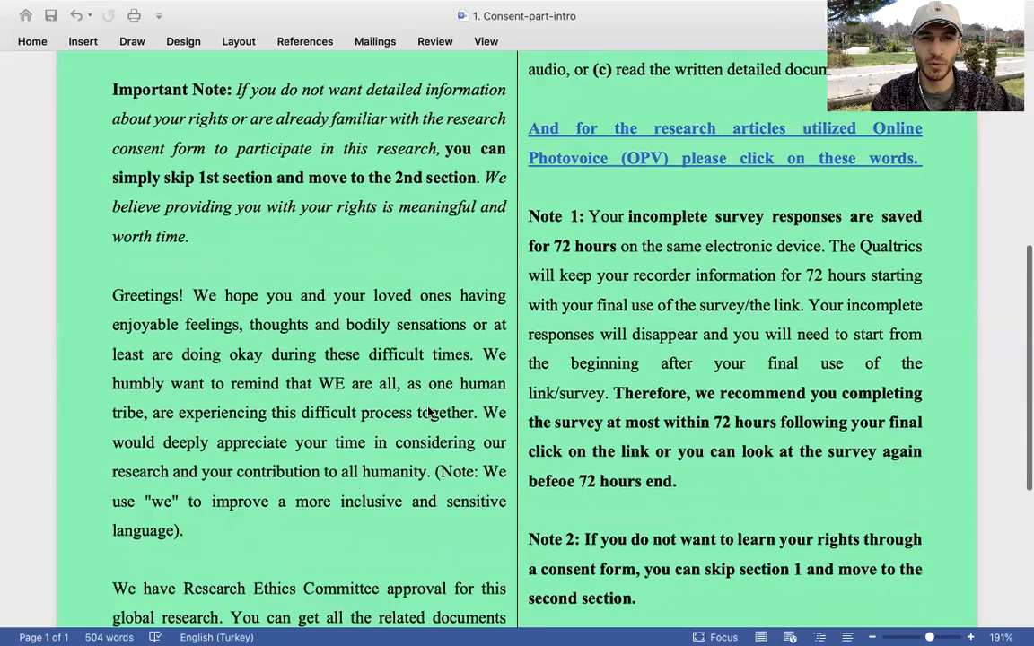
pyautogui.scroll(-3)
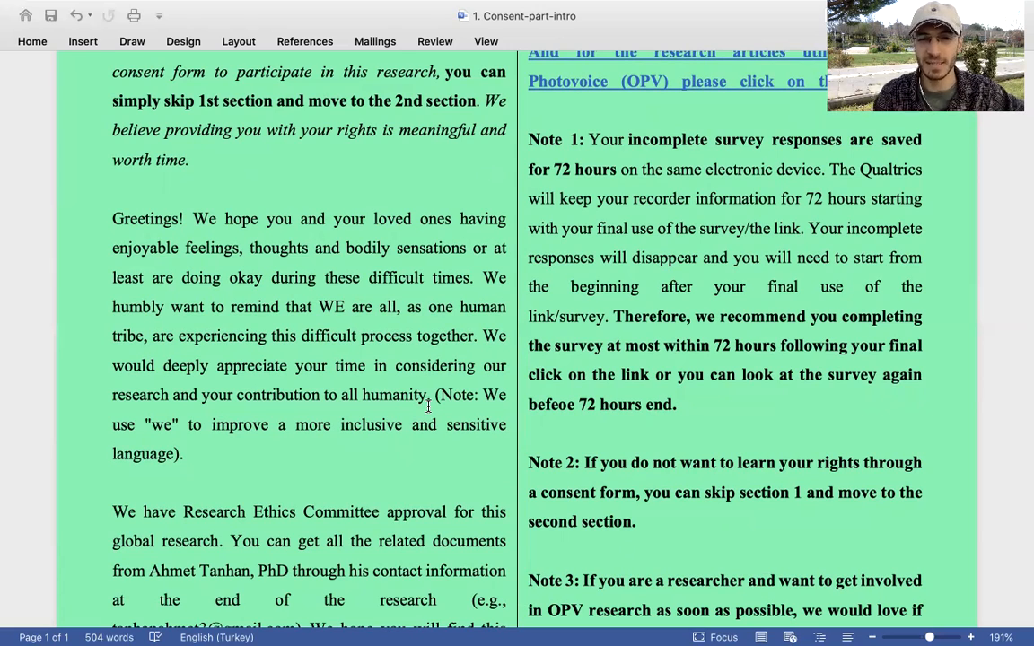
pyautogui.scroll(-3)
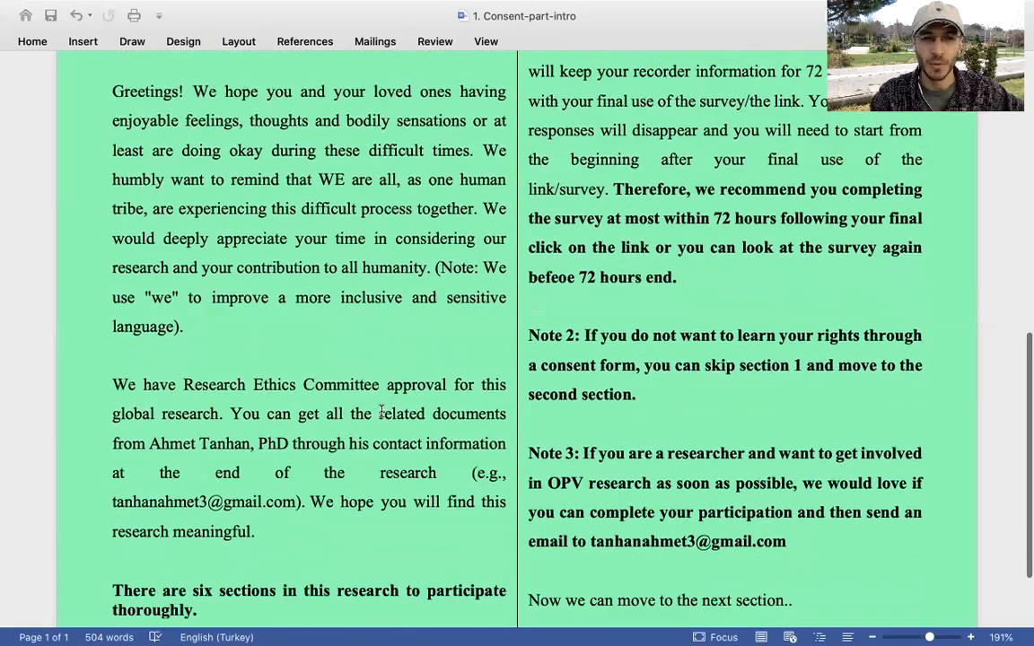
pyautogui.scroll(-3)
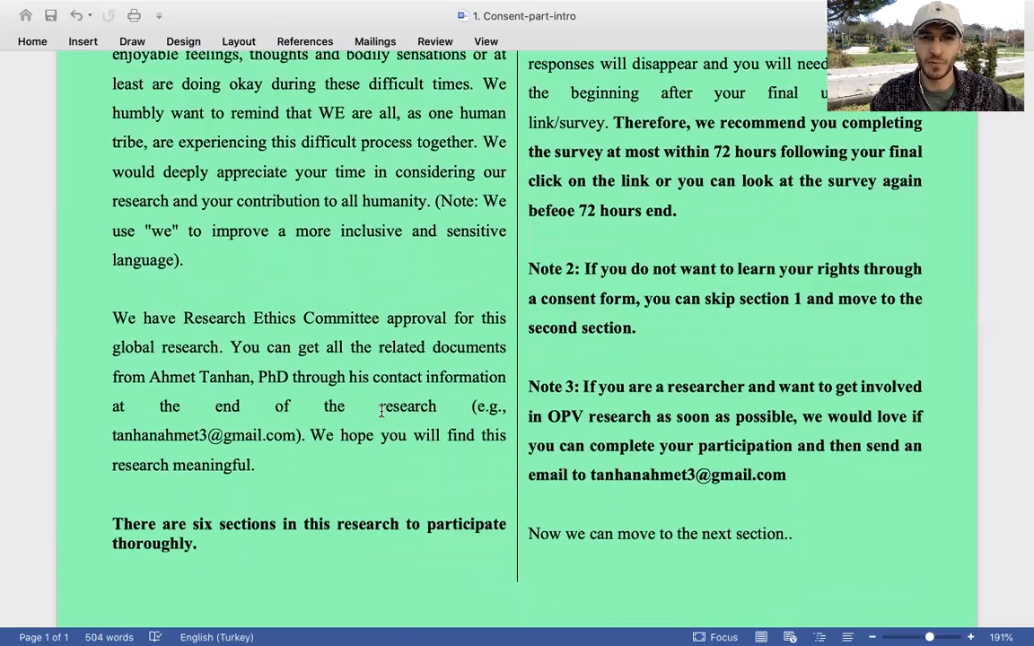
pyautogui.scroll(-3)
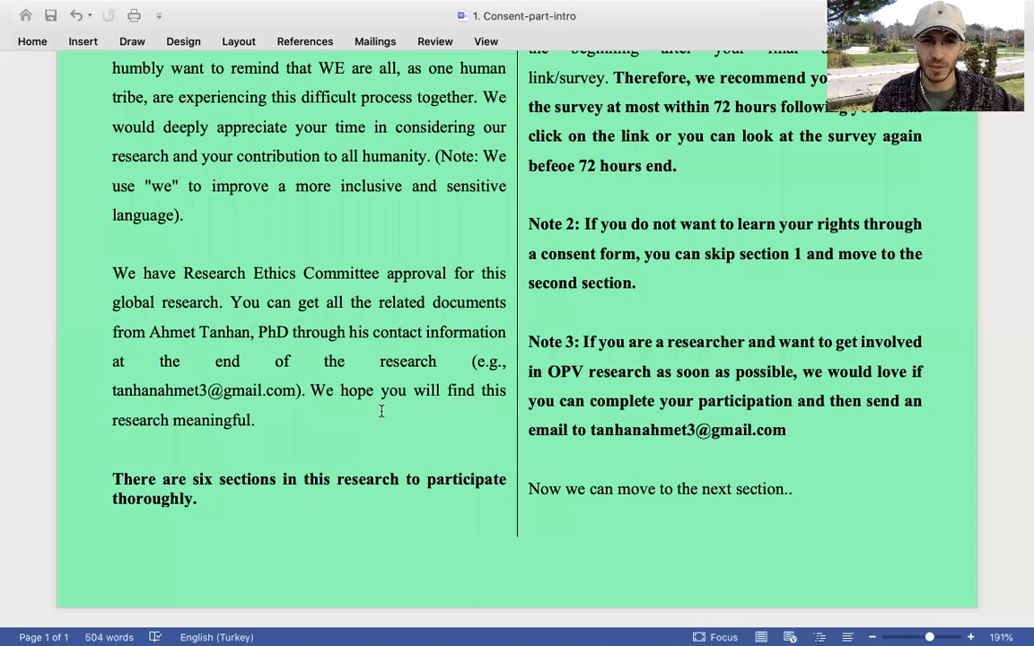
pyautogui.moveTo(352, 480)
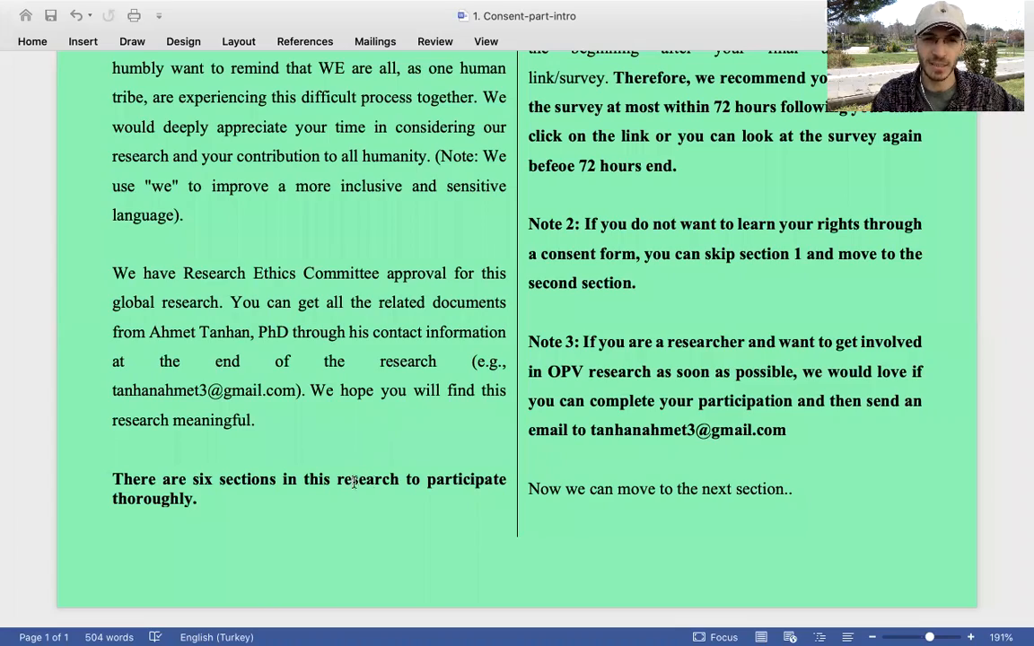
pyautogui.scroll(-3)
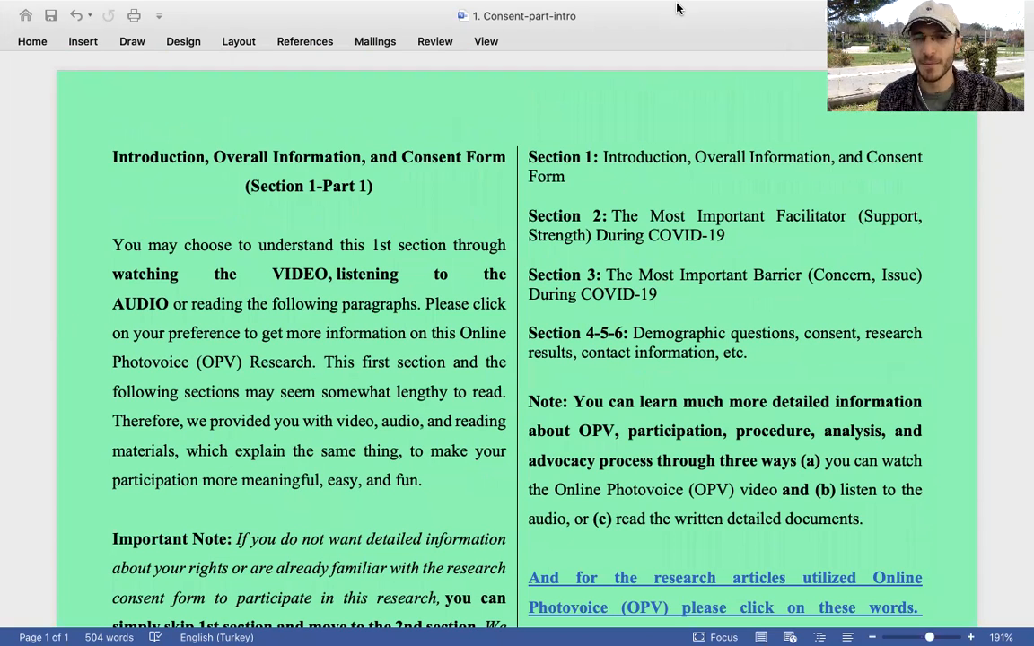
pyautogui.moveTo(643, 133)
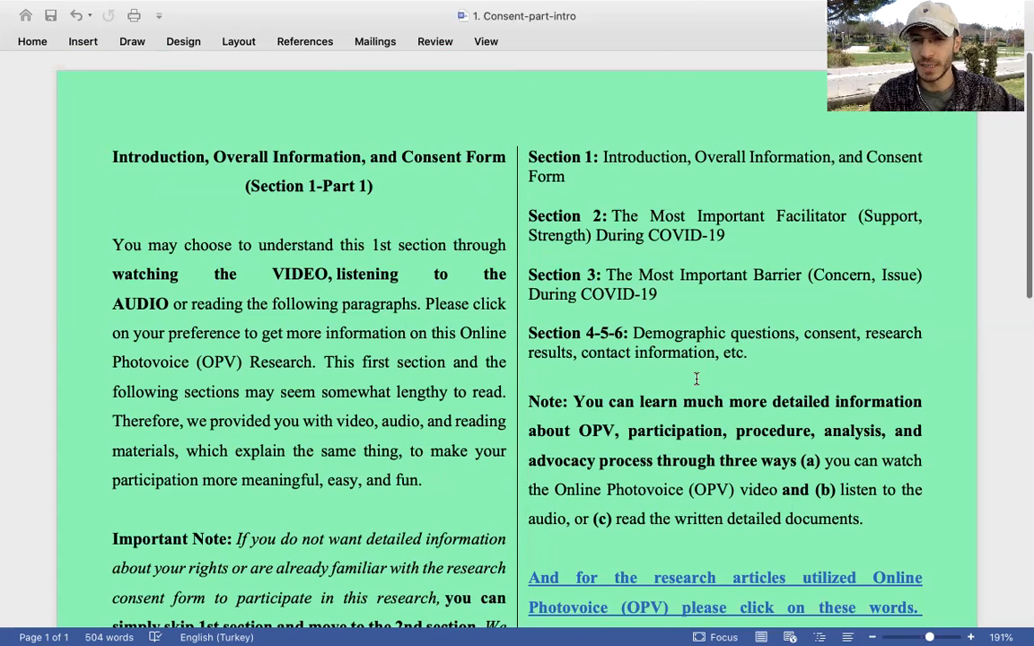
pyautogui.scroll(-3)
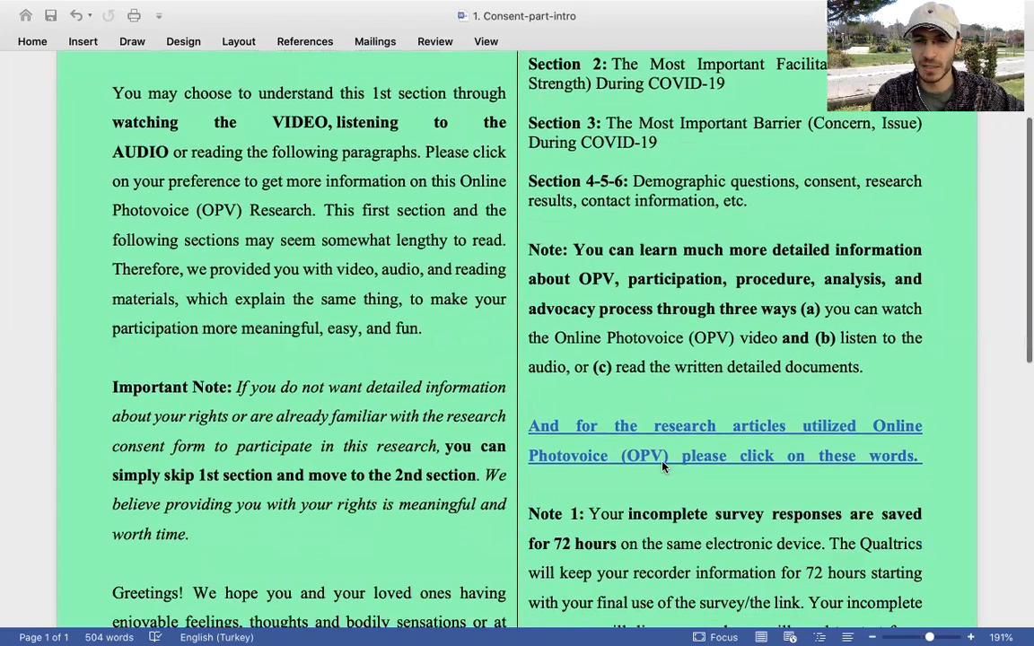
pyautogui.scroll(-3)
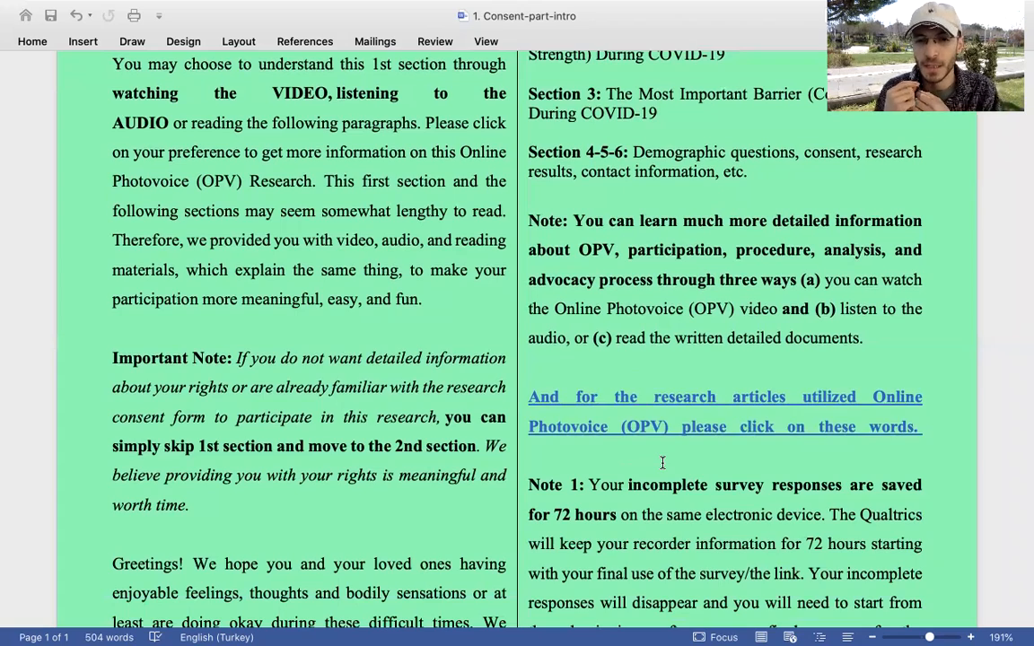
pyautogui.scroll(-3)
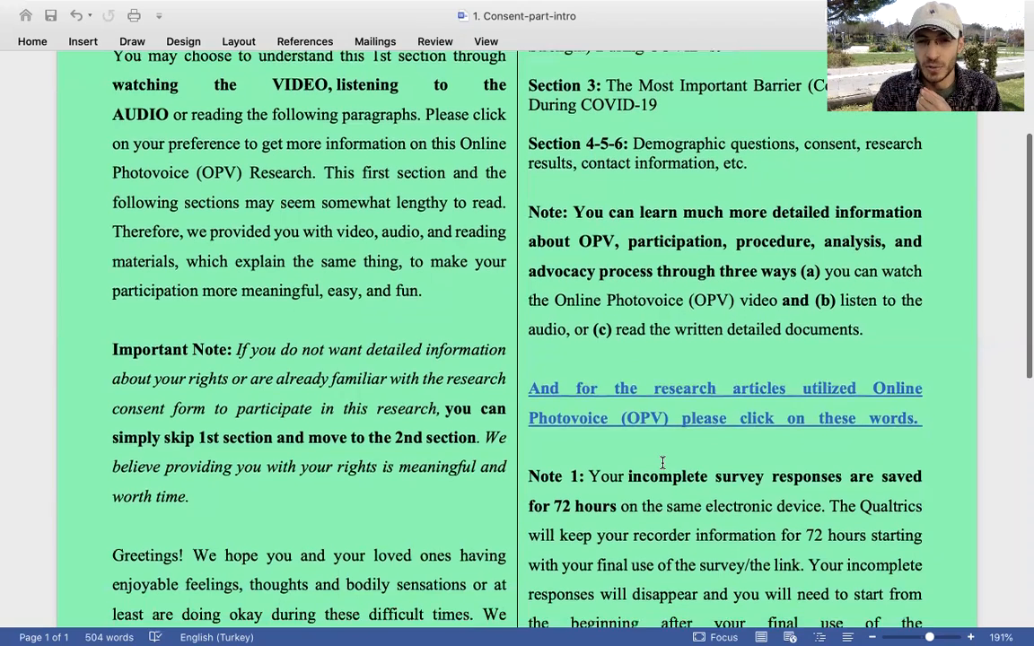
pyautogui.scroll(-3)
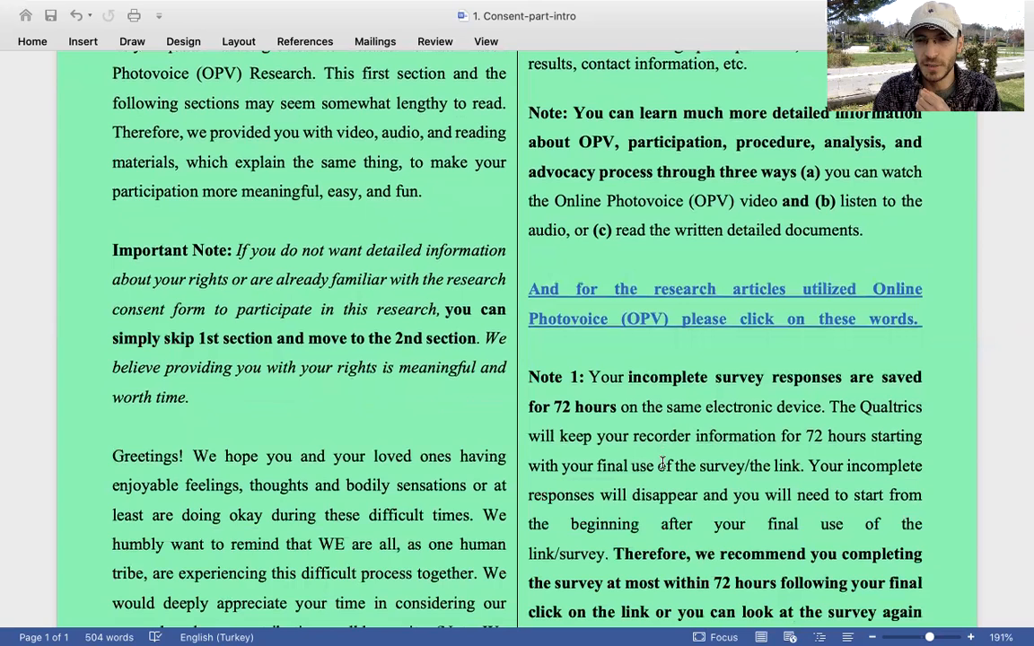
pyautogui.scroll(-3)
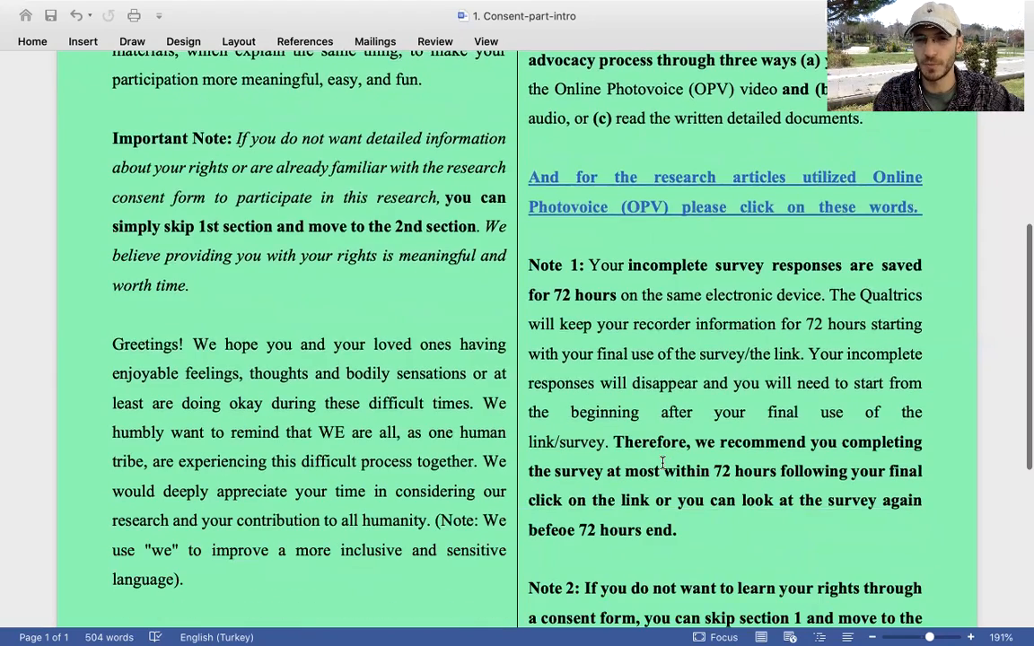
pyautogui.scroll(-3)
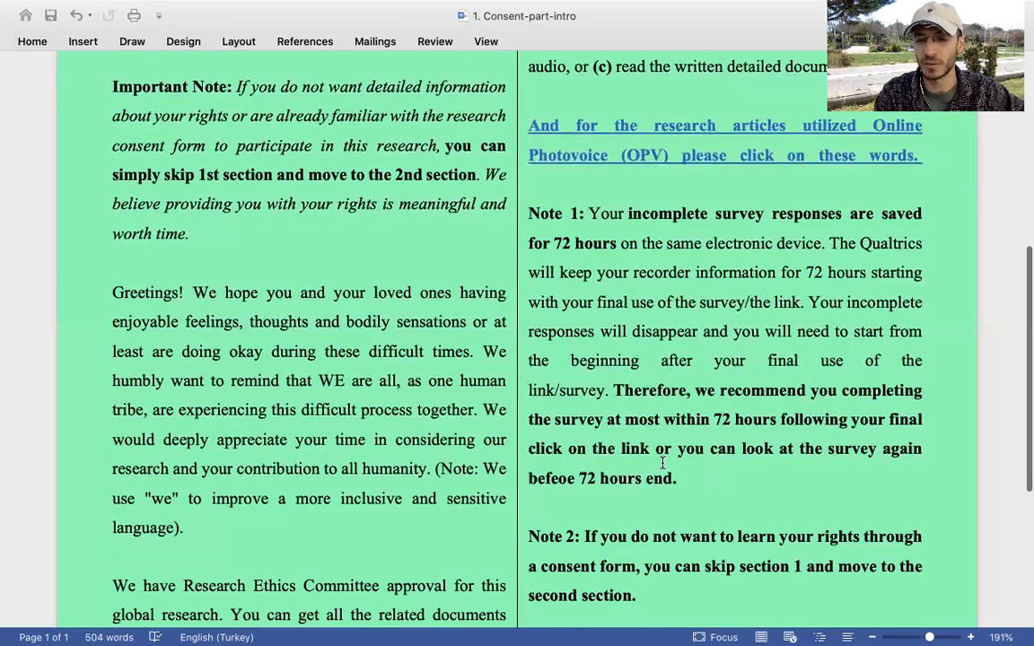
pyautogui.scroll(-3)
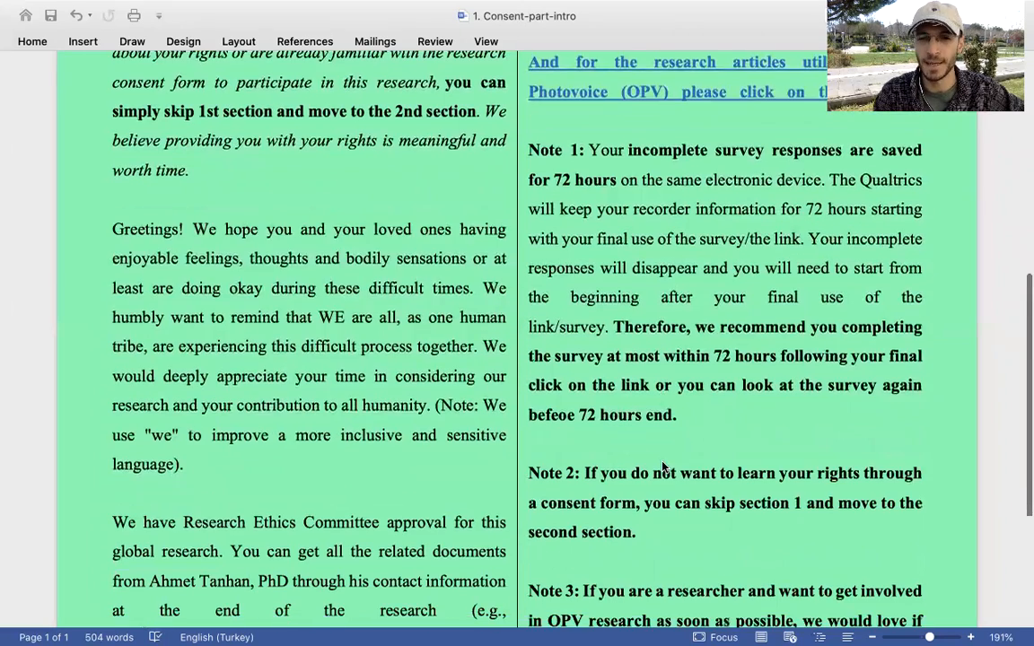
pyautogui.scroll(-3)
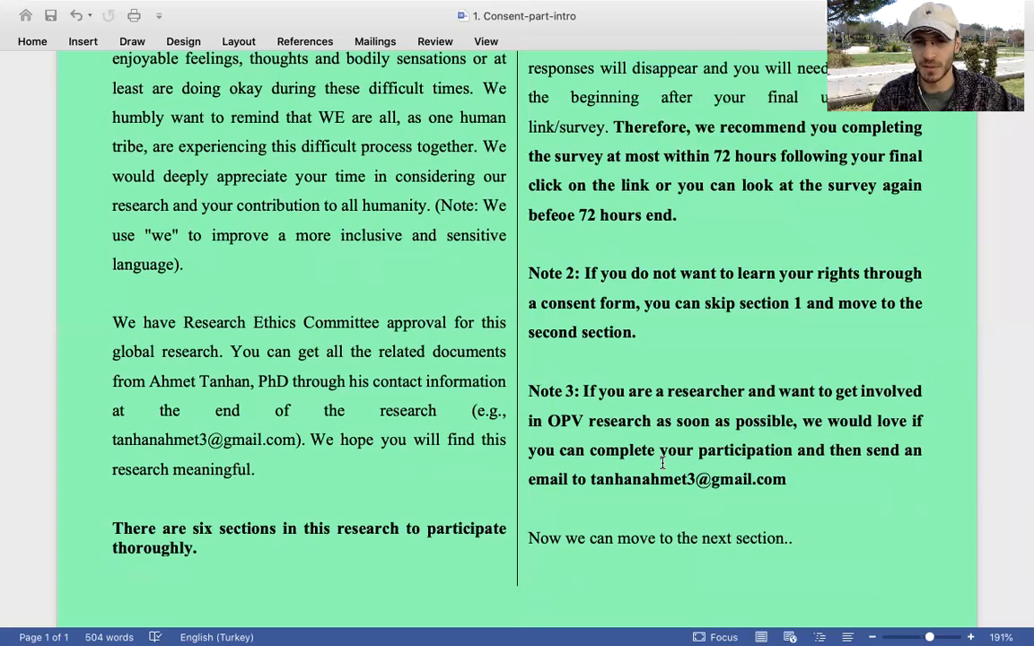
pyautogui.scroll(-3)
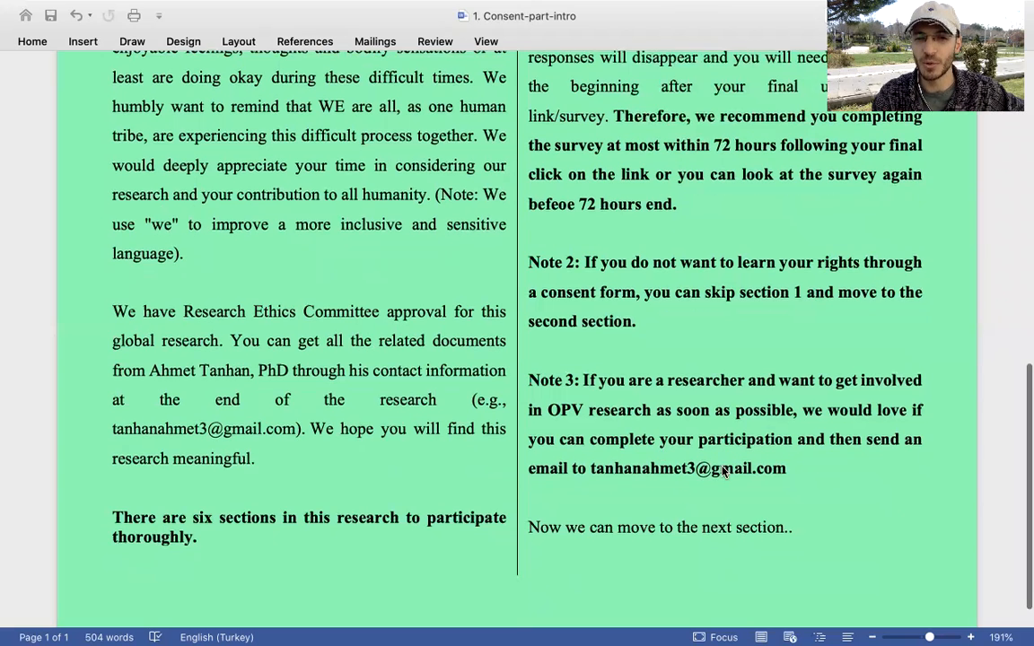